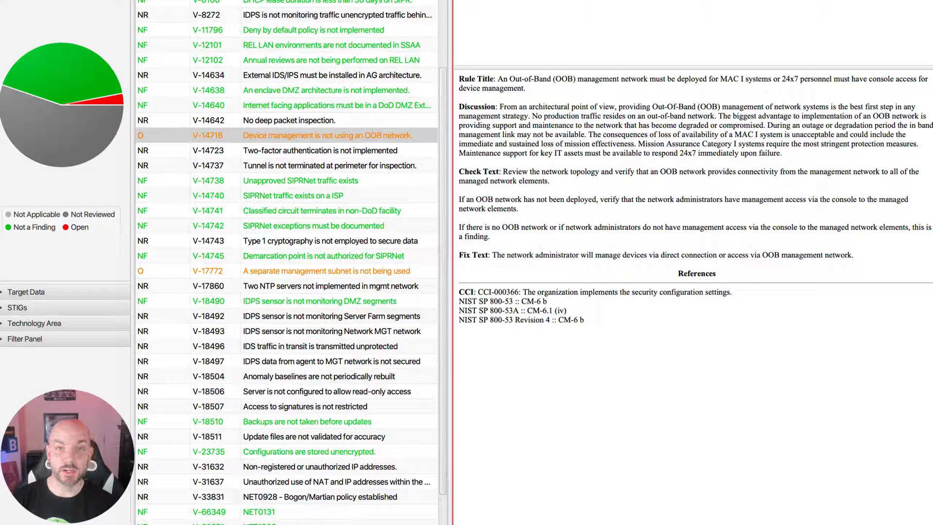
- Select rule V-14716, device management without an out-of-band network, in the findings list
click(321, 135)
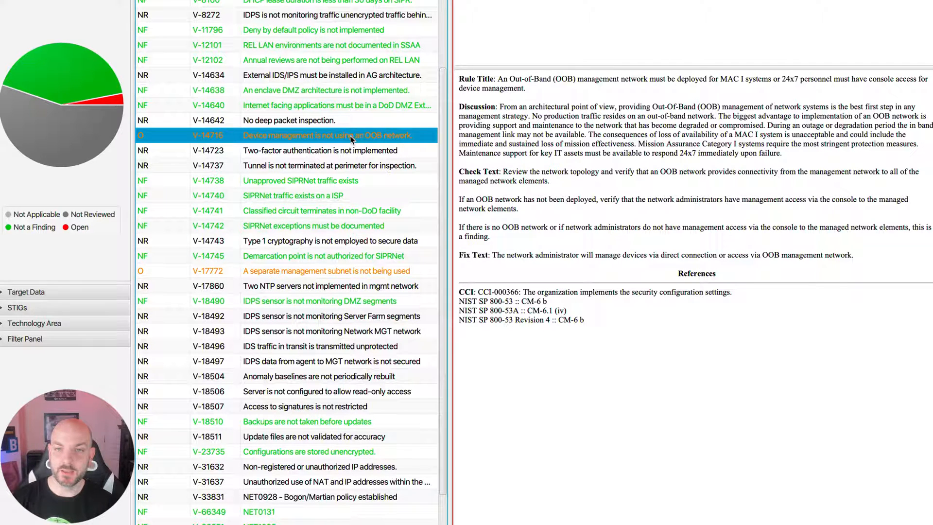
mouse_move(508, 101)
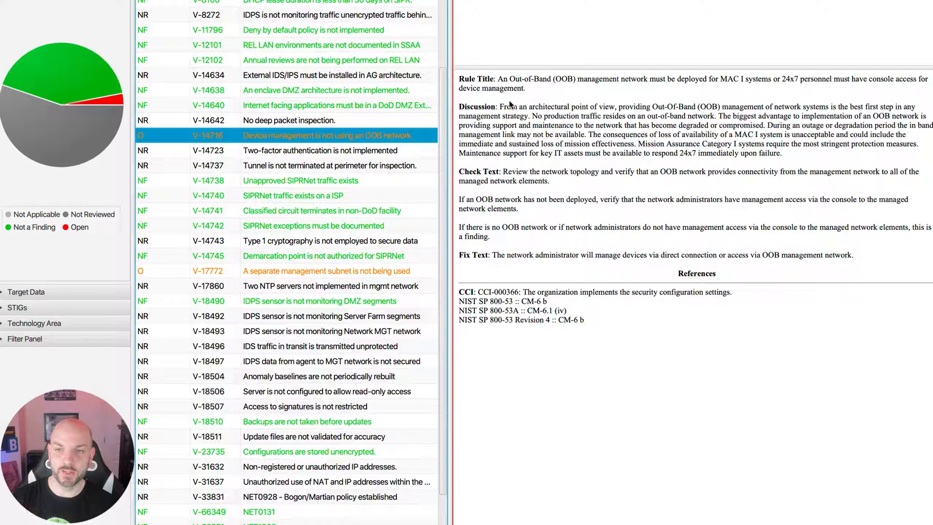
mouse_move(556, 122)
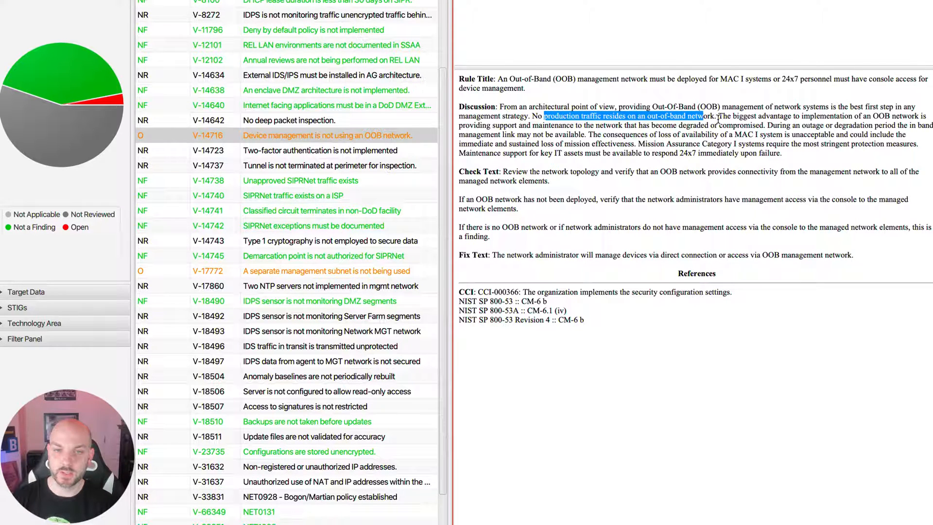
mouse_move(800, 125)
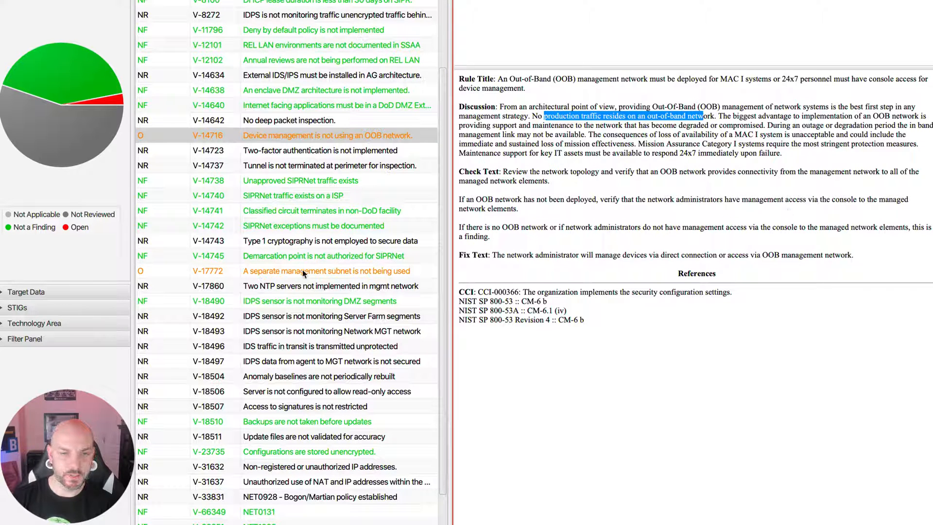
click(325, 271)
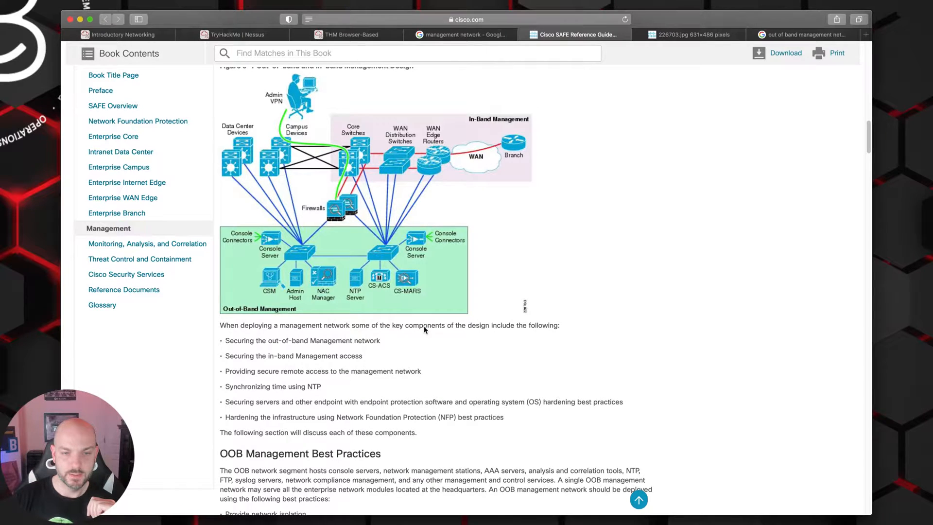
- Scroll to the Key Threats list and on to Deployment Best Practices, highlighting a passage
scroll(down, 3)
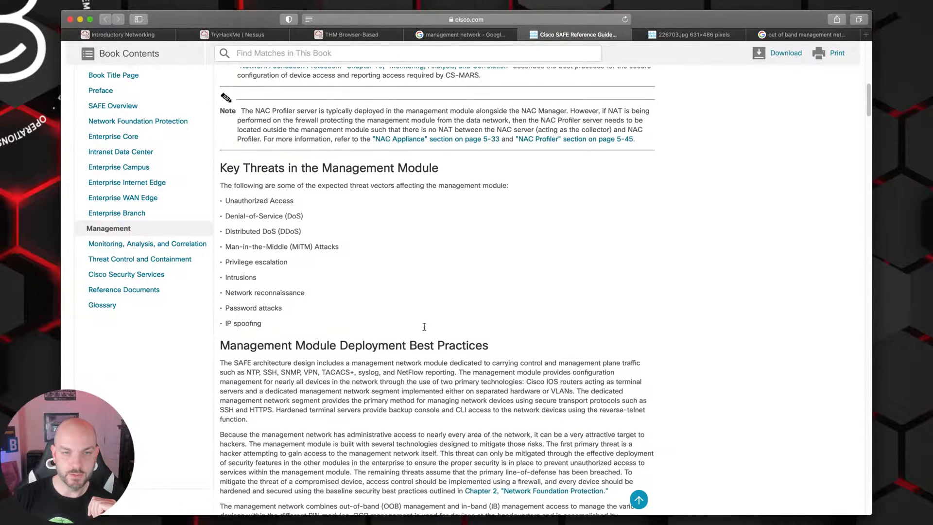
scroll(down, 3)
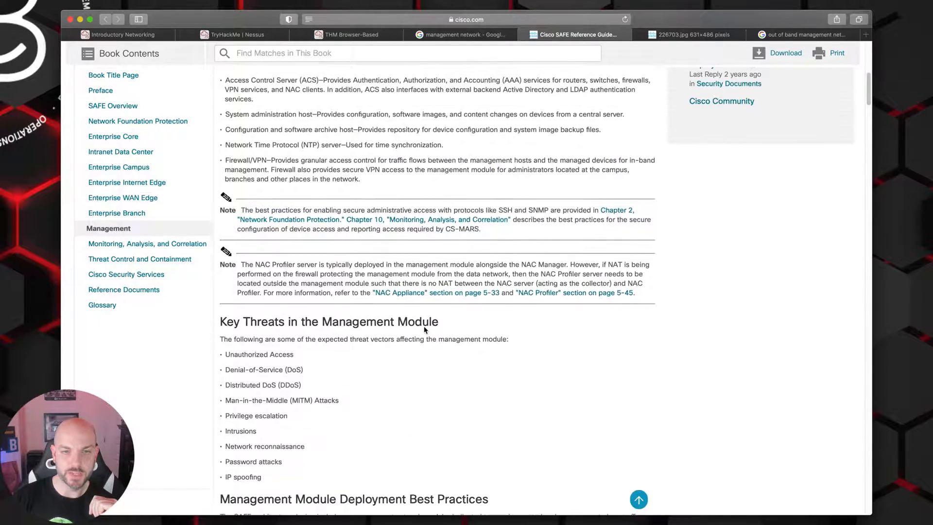
scroll(down, 3)
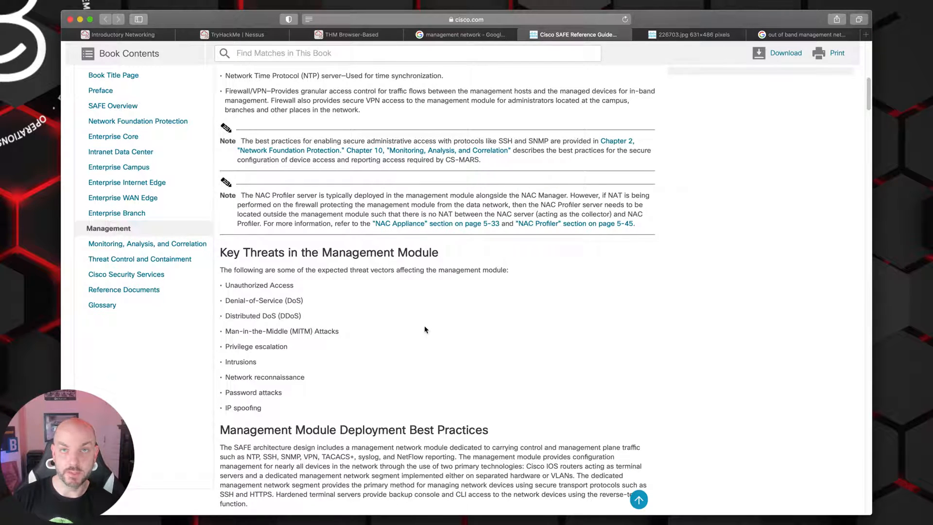
scroll(down, 3)
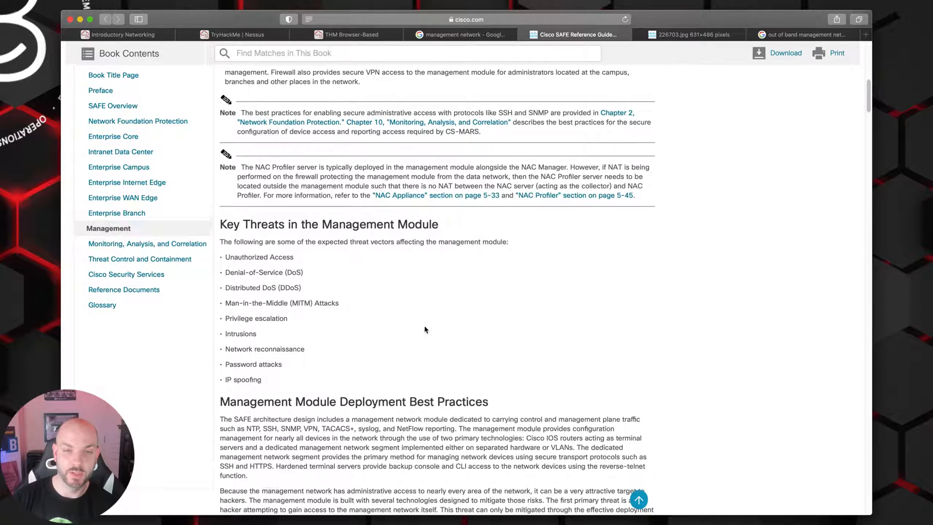
scroll(down, 3)
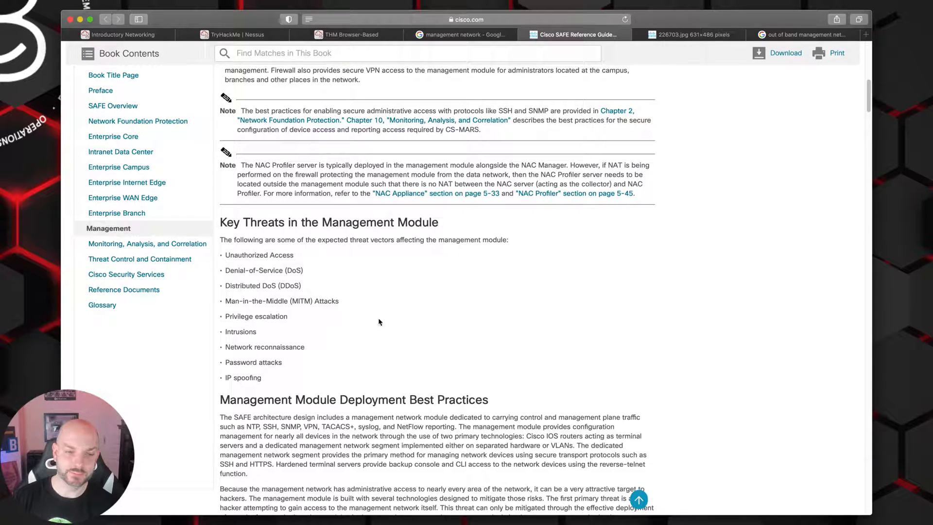
scroll(down, 3)
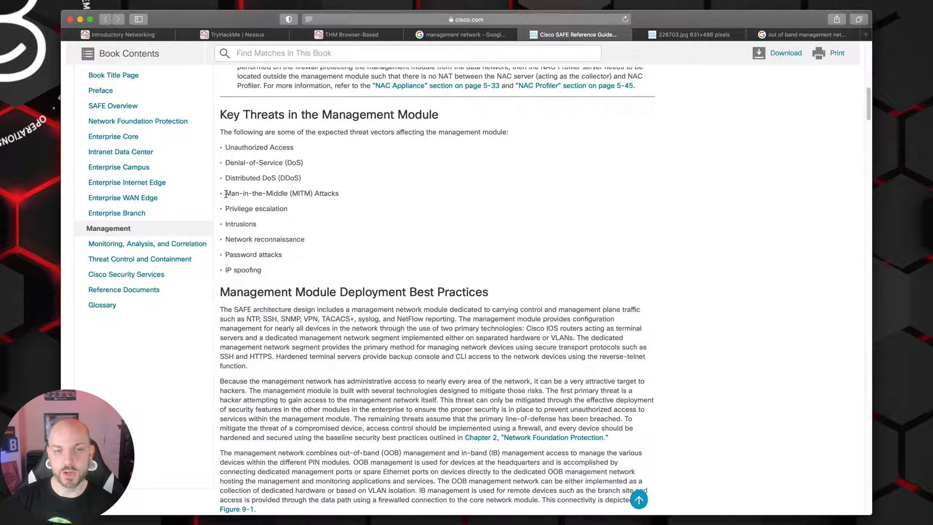
drag(225, 193, 305, 239)
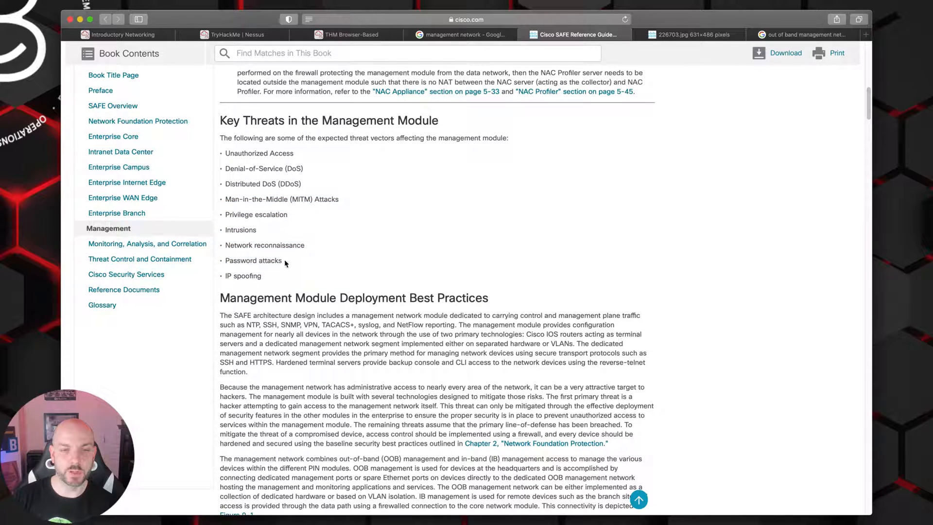
scroll(down, 3)
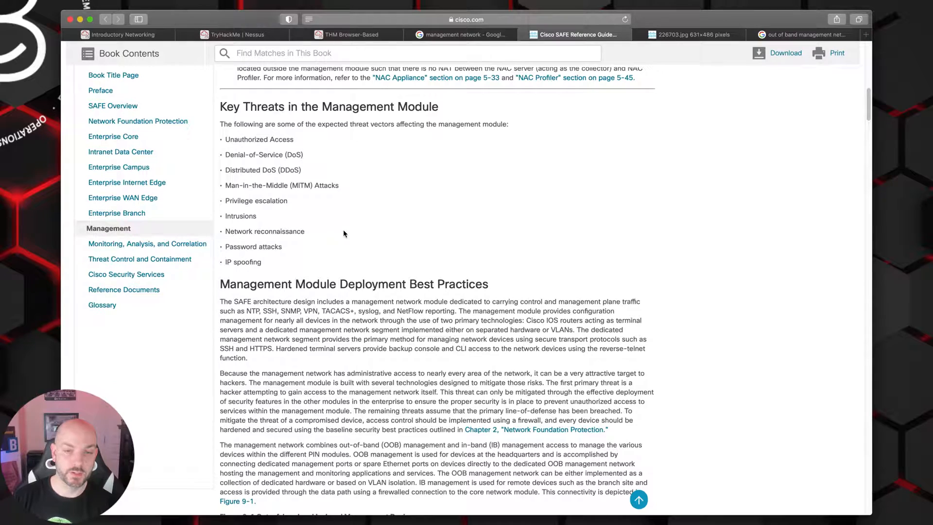
scroll(down, 3)
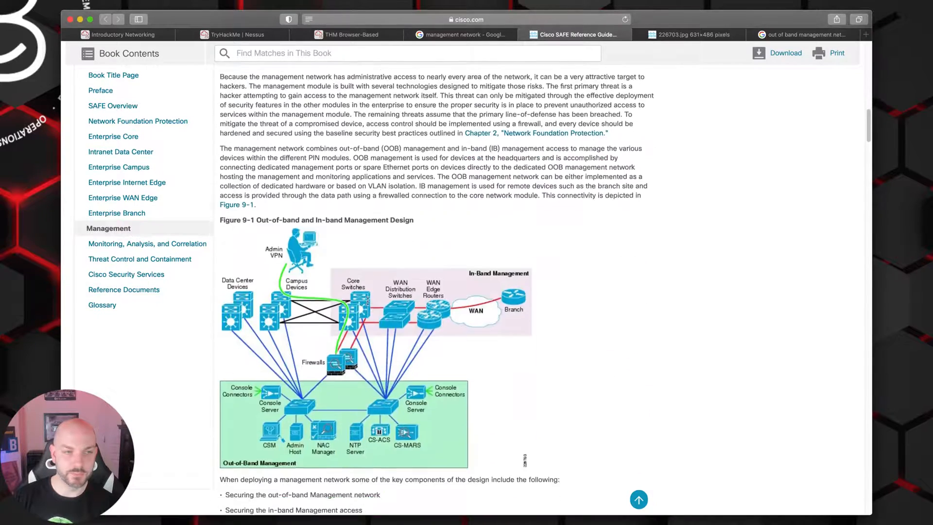
scroll(down, 3)
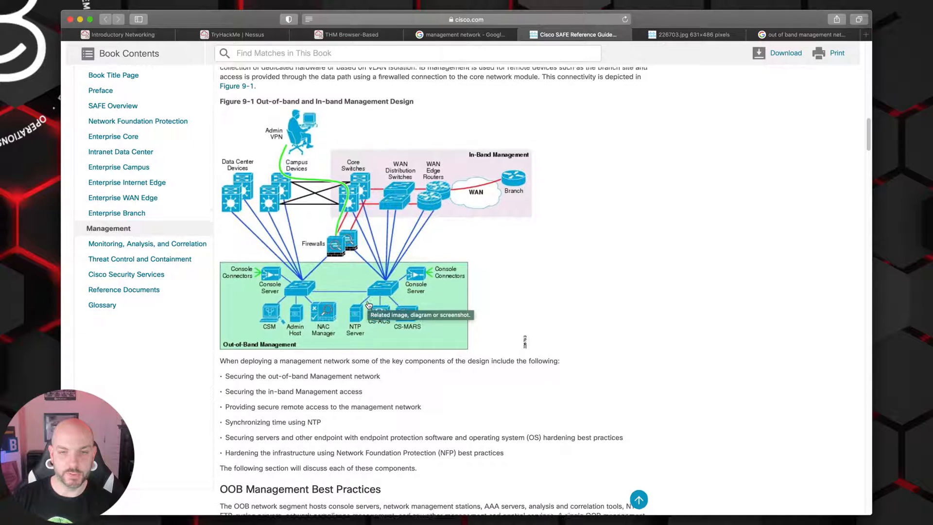
scroll(down, 3)
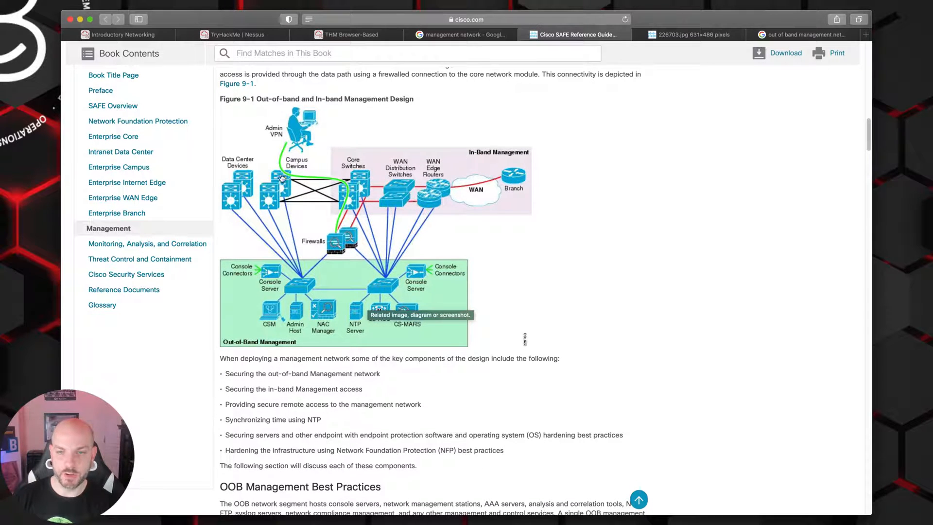
mouse_move(446, 183)
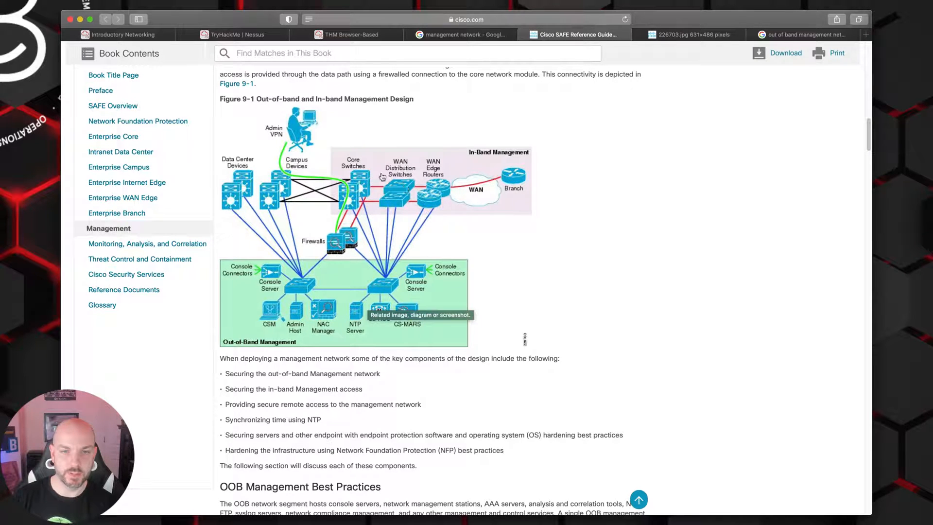
mouse_move(342, 180)
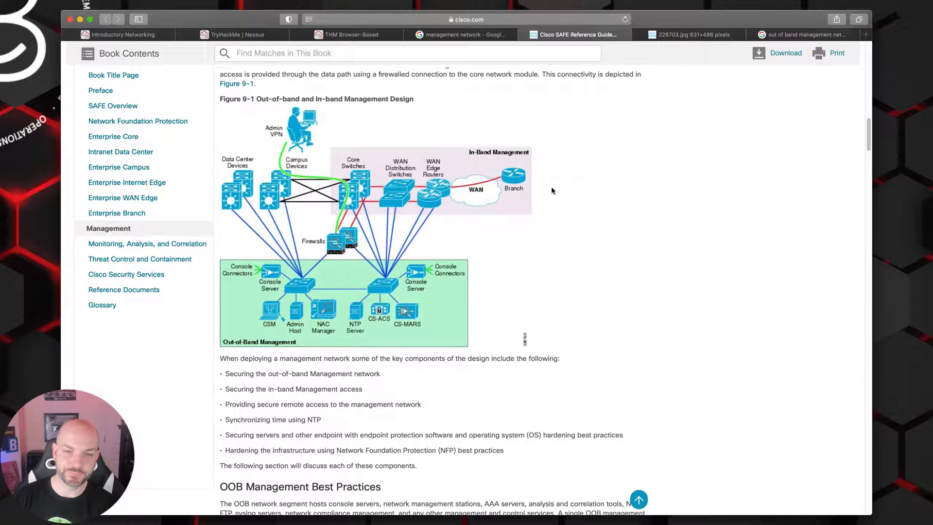
mouse_move(247, 309)
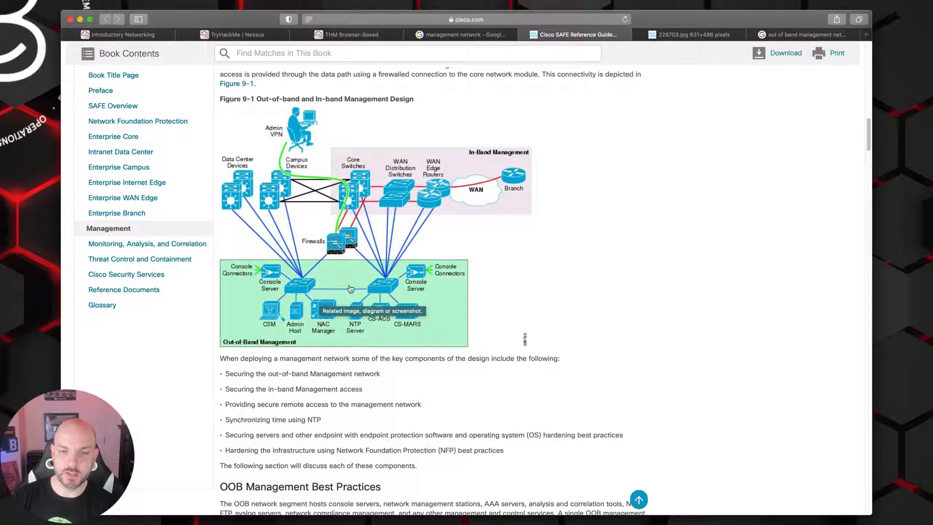
mouse_move(344, 397)
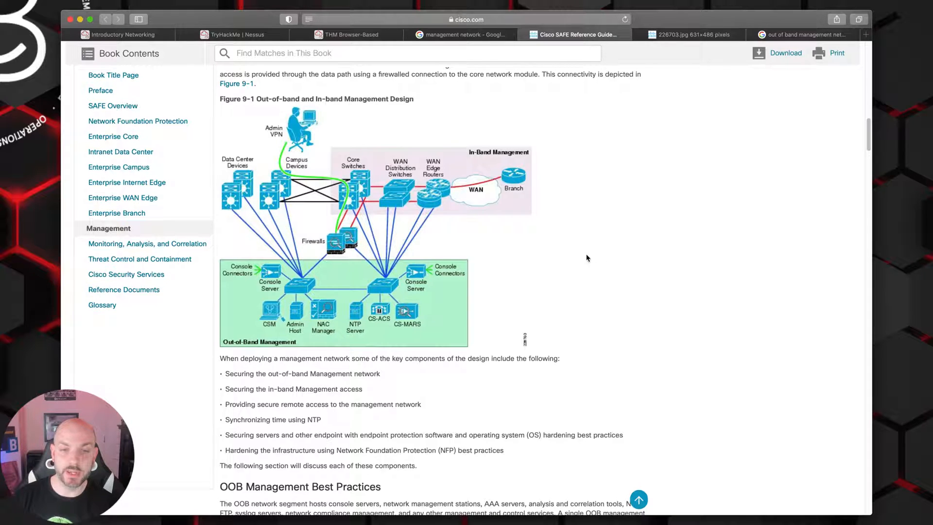
mouse_move(481, 238)
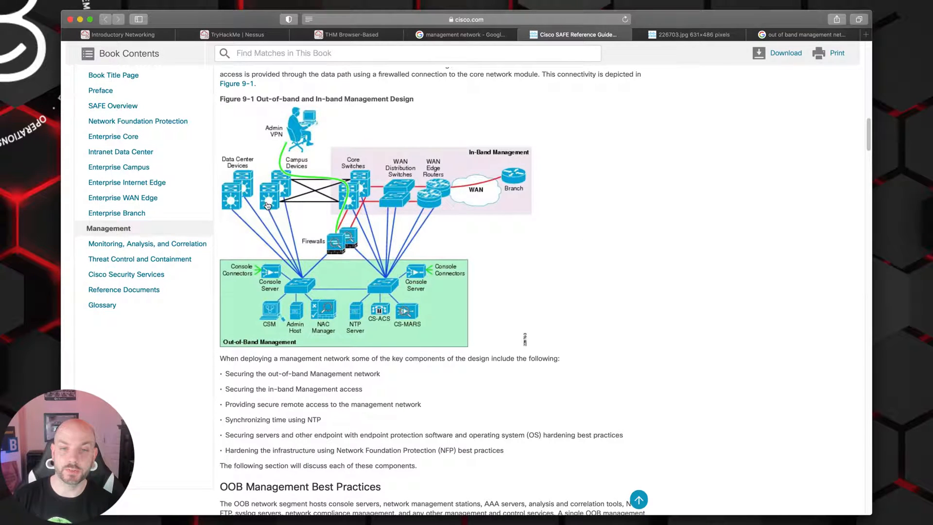
mouse_move(396, 213)
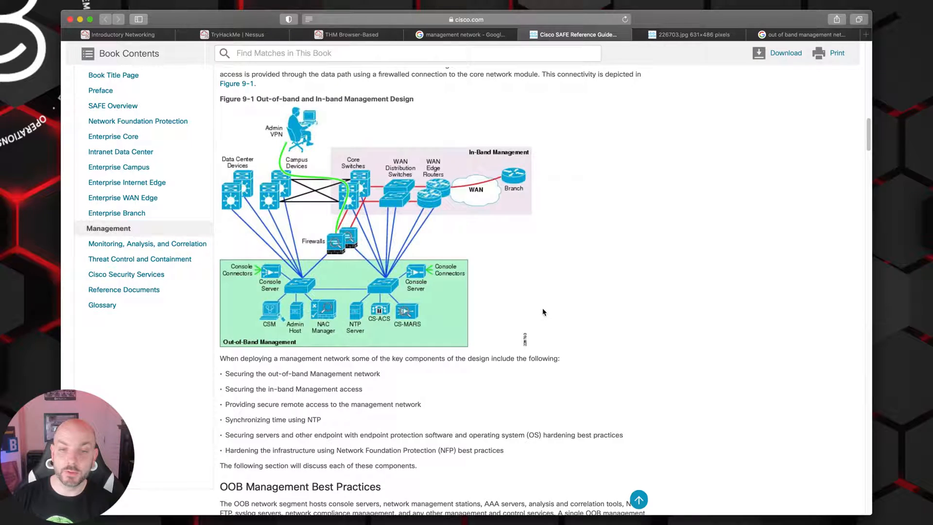
mouse_move(426, 278)
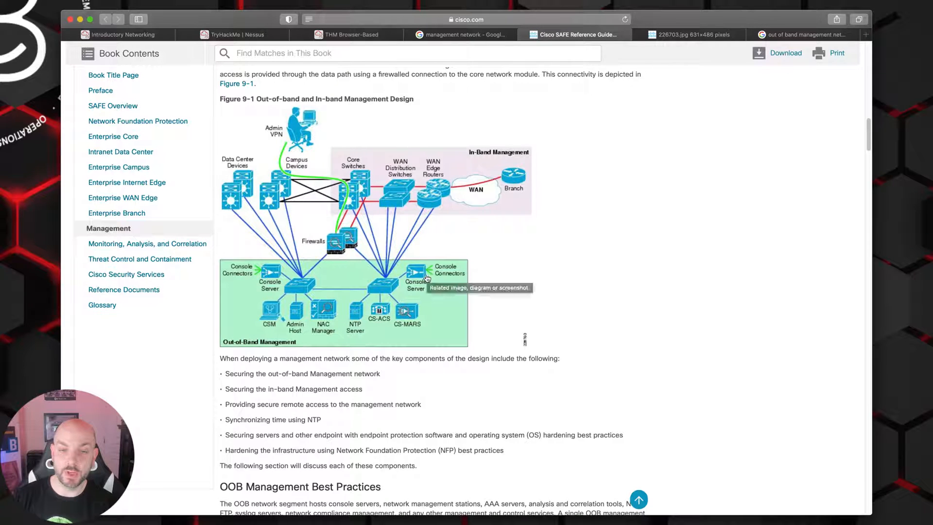
mouse_move(473, 275)
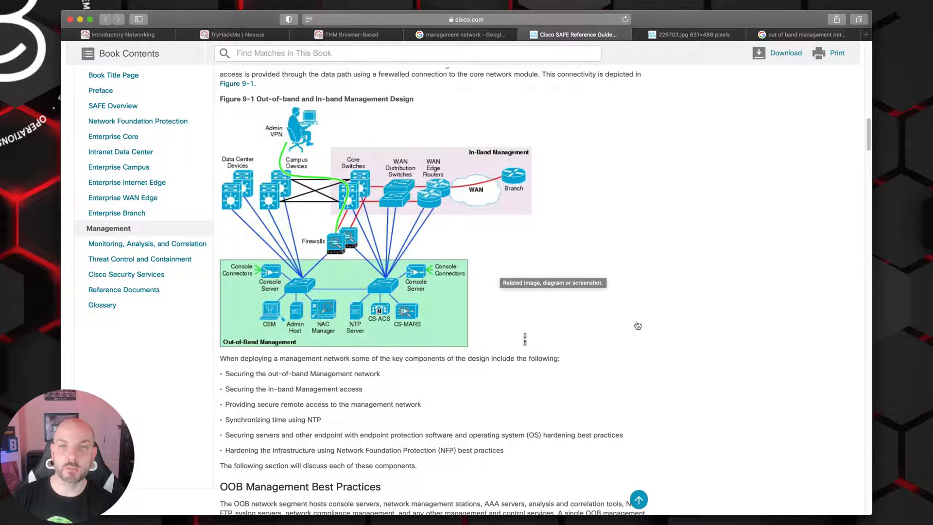
mouse_move(732, 369)
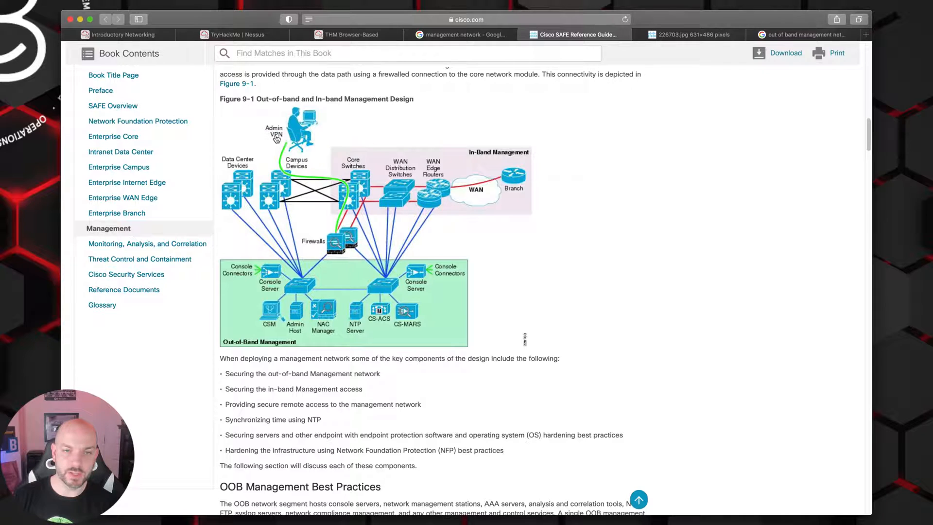
mouse_move(334, 241)
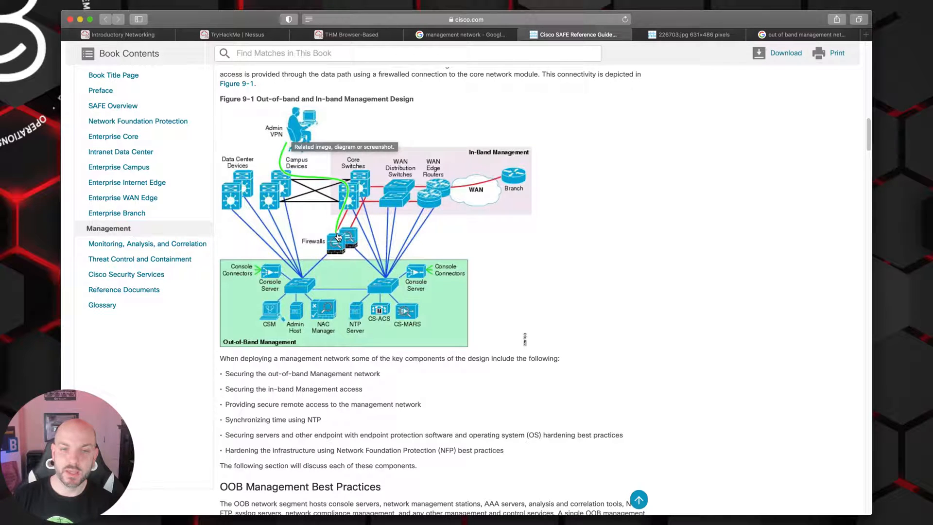
mouse_move(583, 239)
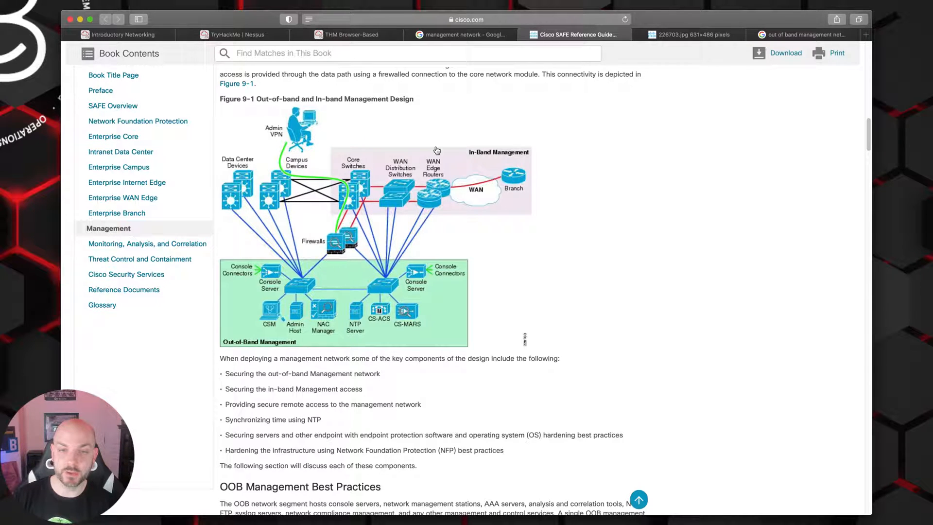
mouse_move(345, 303)
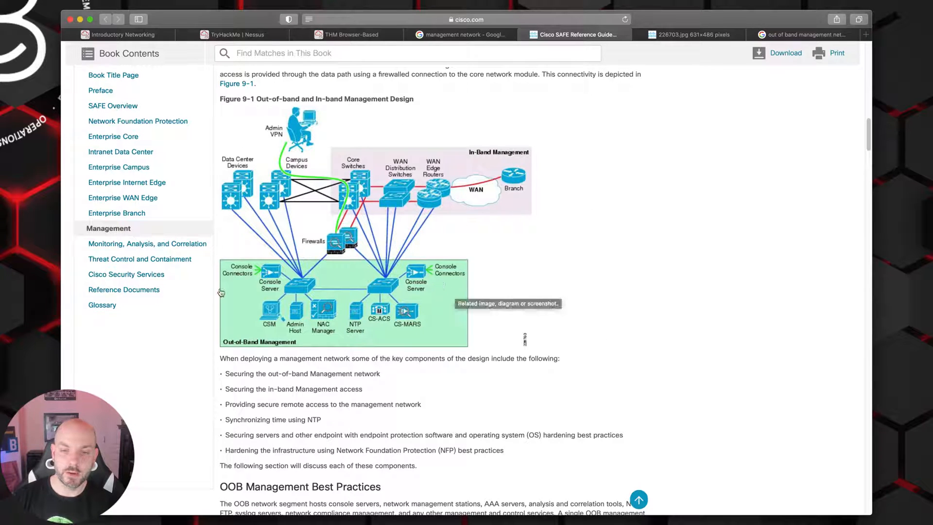
mouse_move(623, 323)
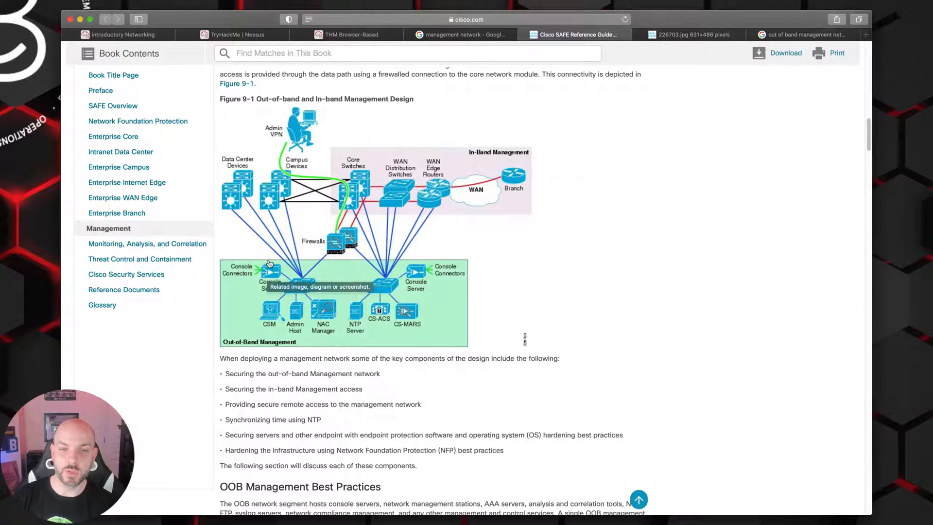
mouse_move(672, 289)
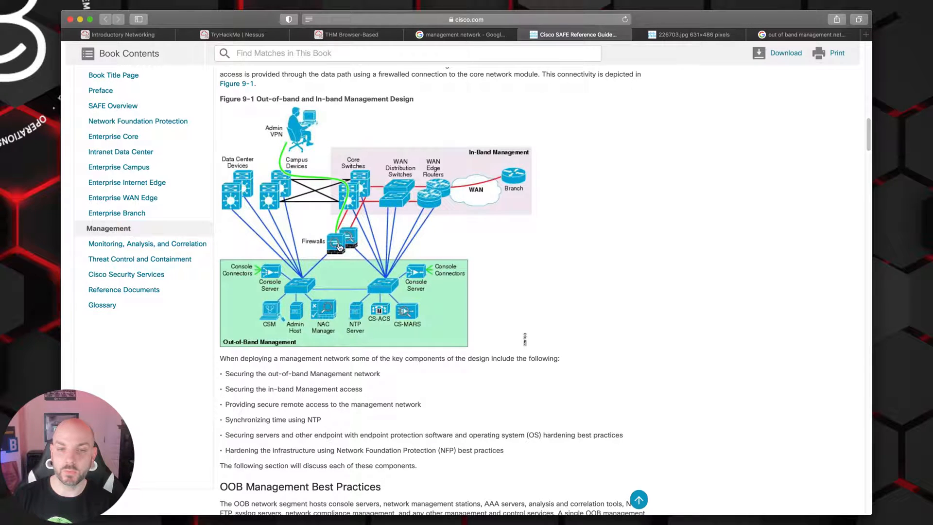
mouse_move(492, 257)
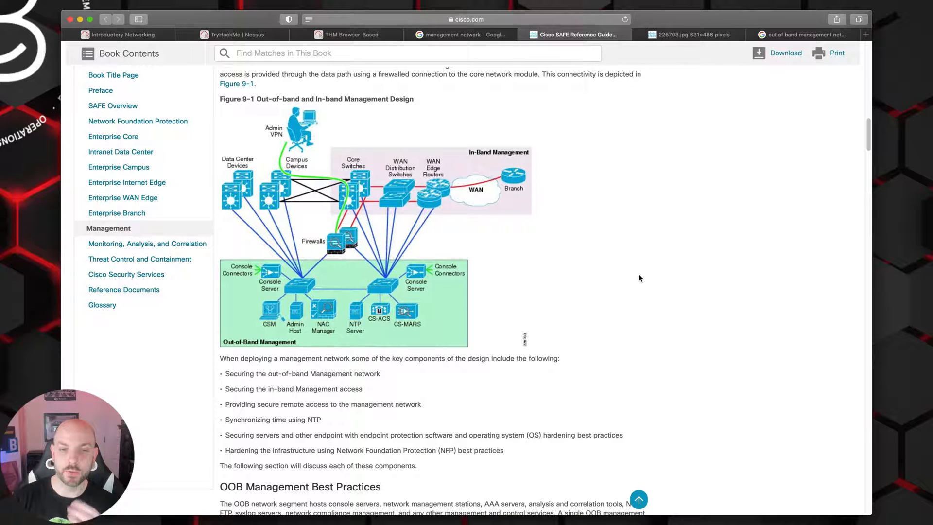
- Scroll past Figure 9-1 to the three OOB Management Best Practices
scroll(down, 3)
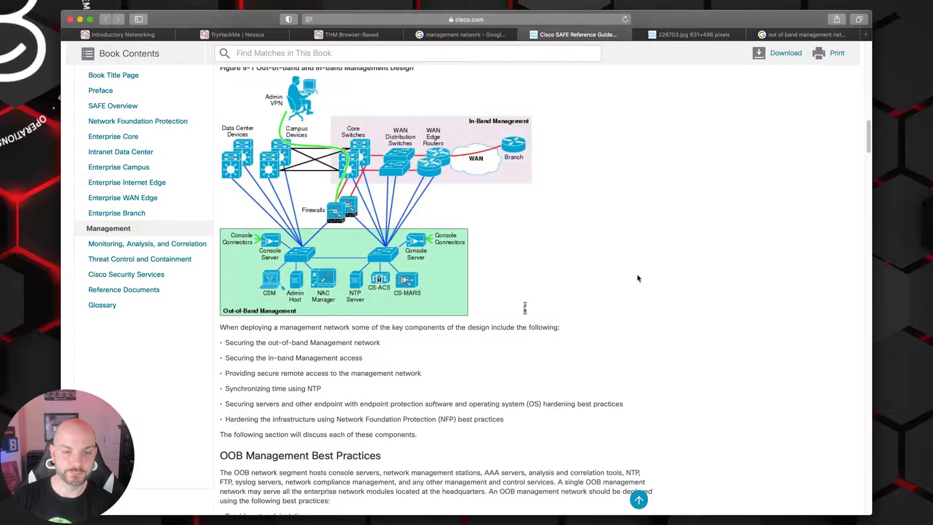
scroll(down, 3)
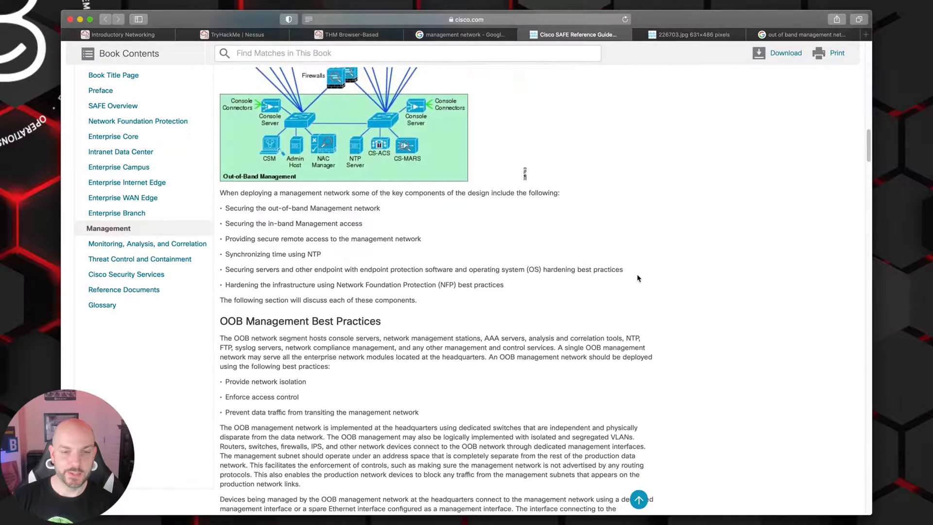
scroll(down, 3)
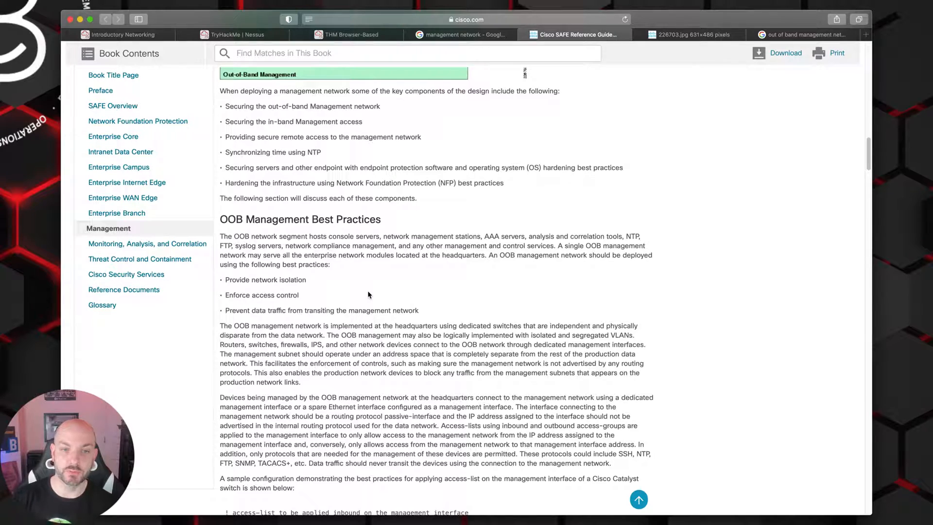
mouse_move(485, 331)
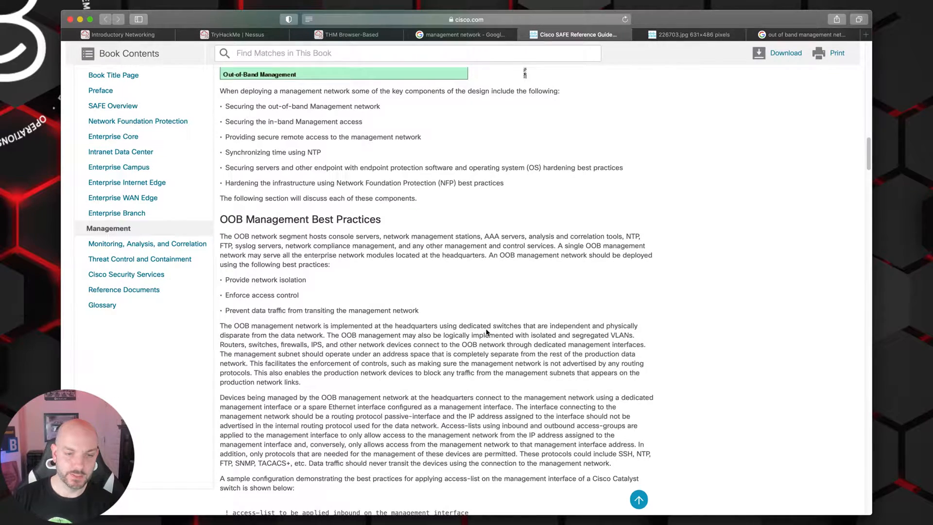
- Scroll past the access-list sample to the four IB Management Best Practices
scroll(down, 3)
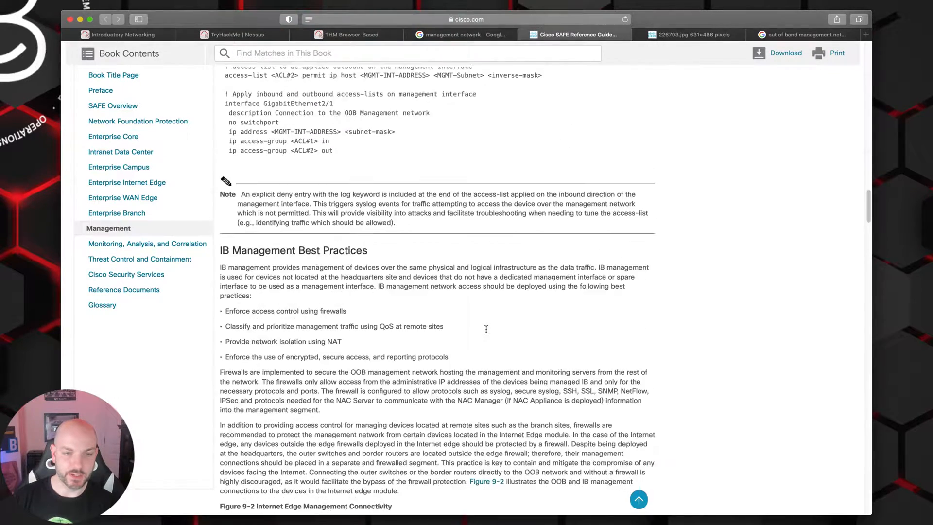
scroll(down, 3)
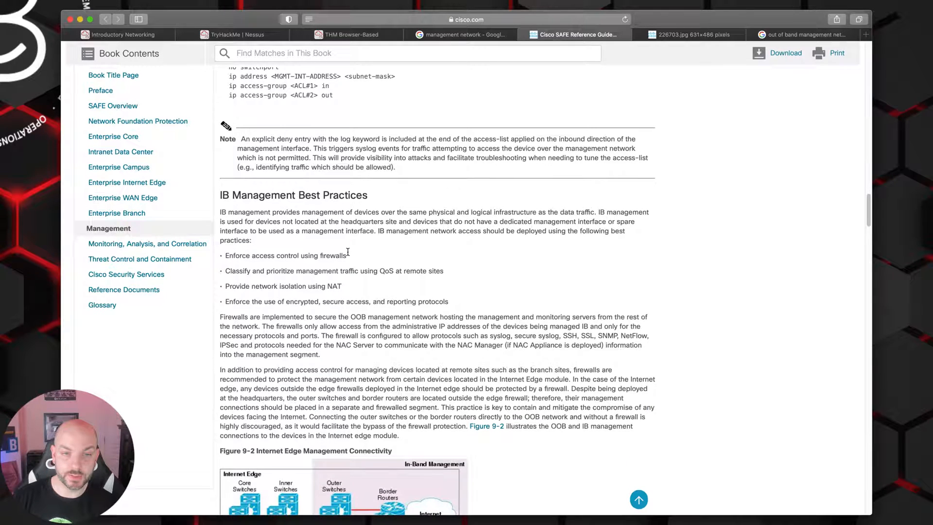
mouse_move(594, 259)
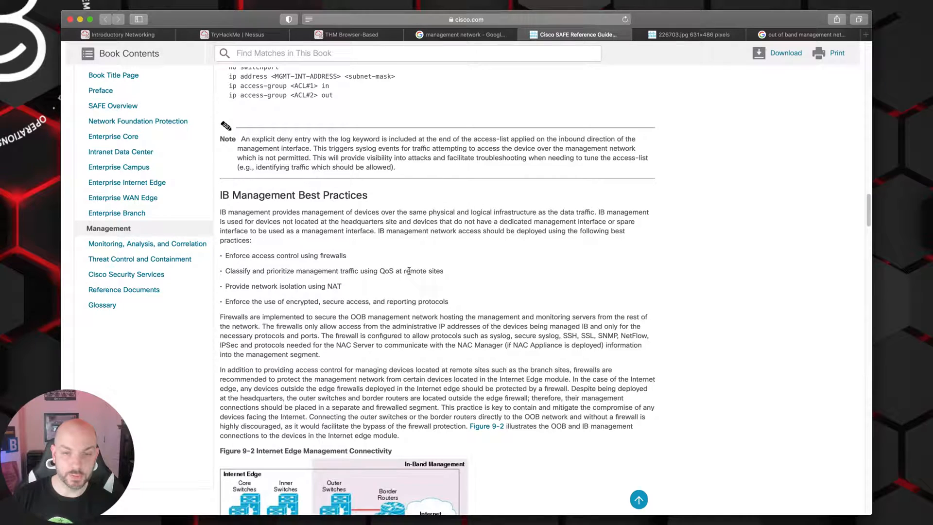
mouse_move(725, 302)
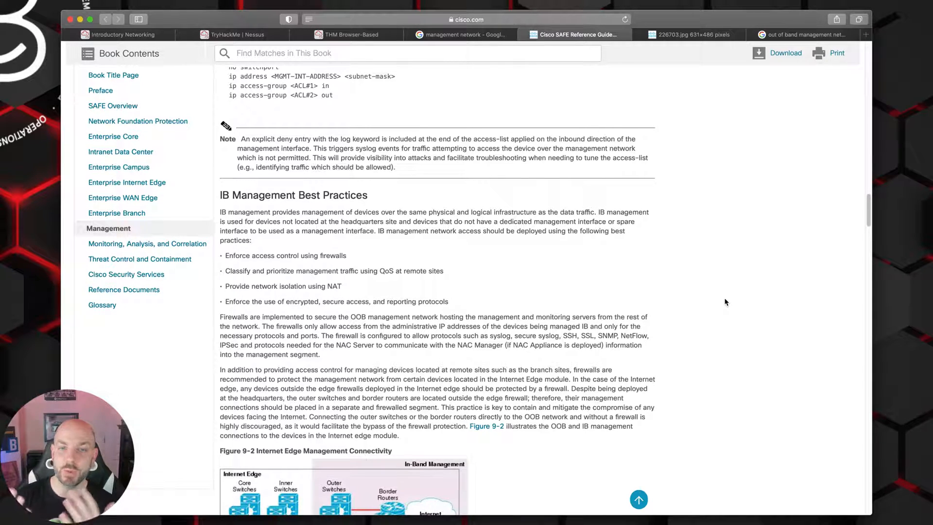
mouse_move(714, 321)
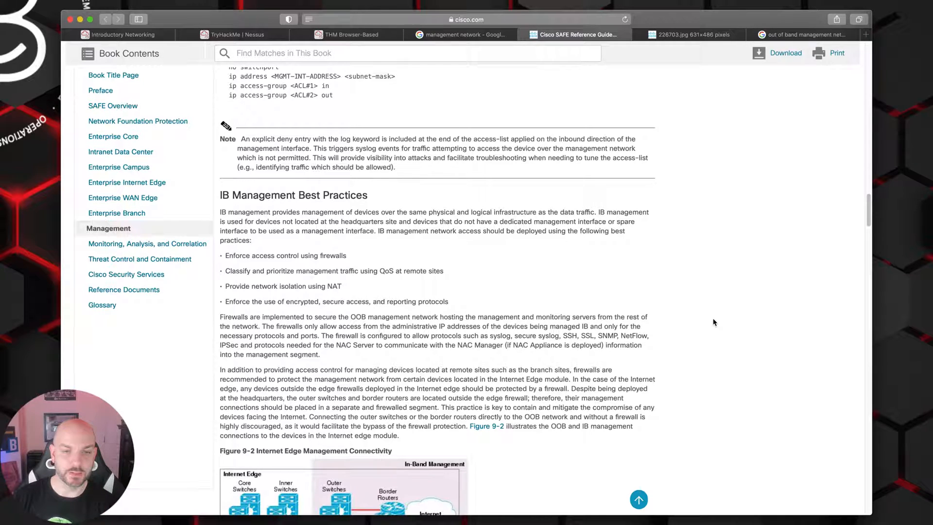